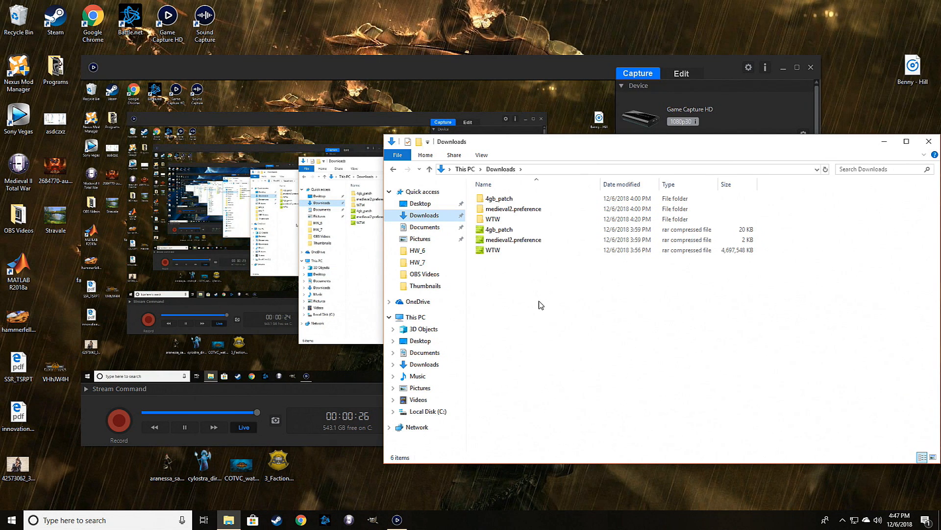
{"action": "mouse_move", "coordinate": [536, 303]}
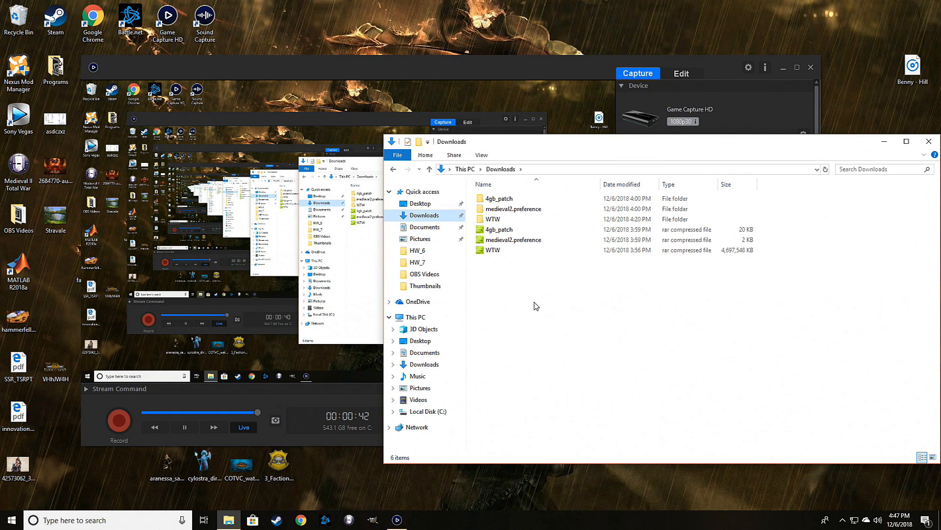
Open Steam's Library and show the Local Files properties of MEDIEVAL II Definitive Edition
{"action": "left_click", "coordinate": [493, 250]}
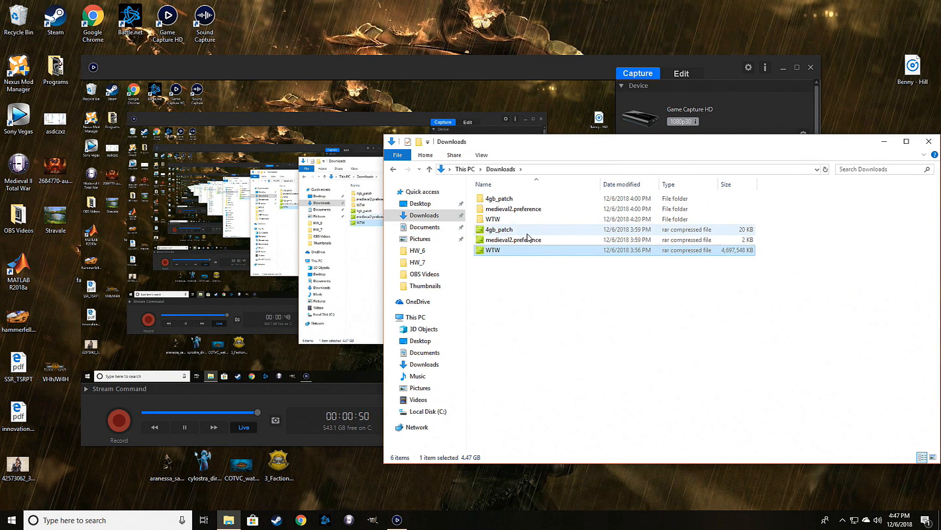
{"action": "mouse_move", "coordinate": [518, 254]}
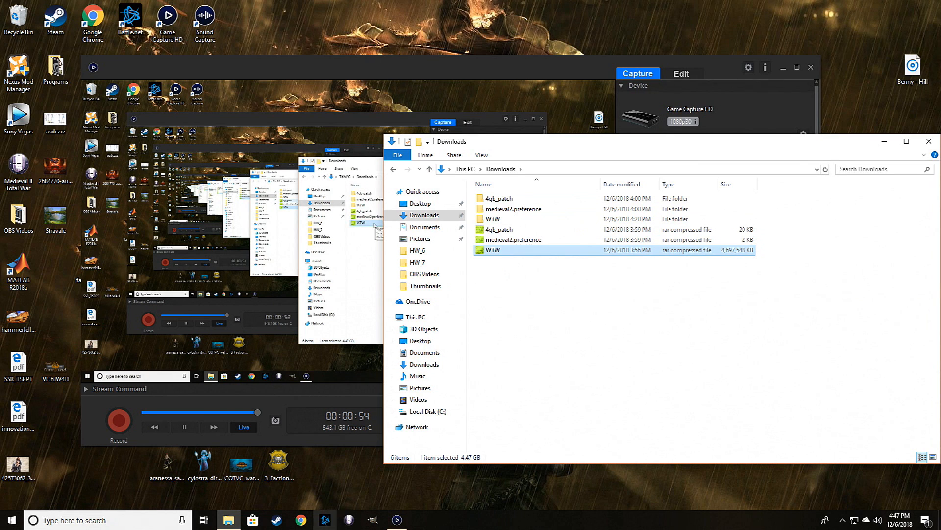
{"action": "left_click", "coordinate": [420, 520]}
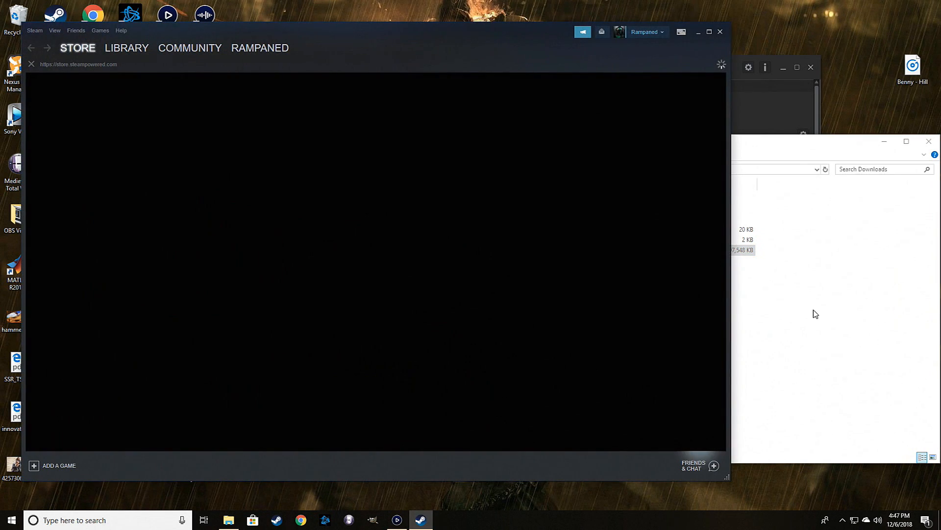
{"action": "left_click", "coordinate": [493, 250]}
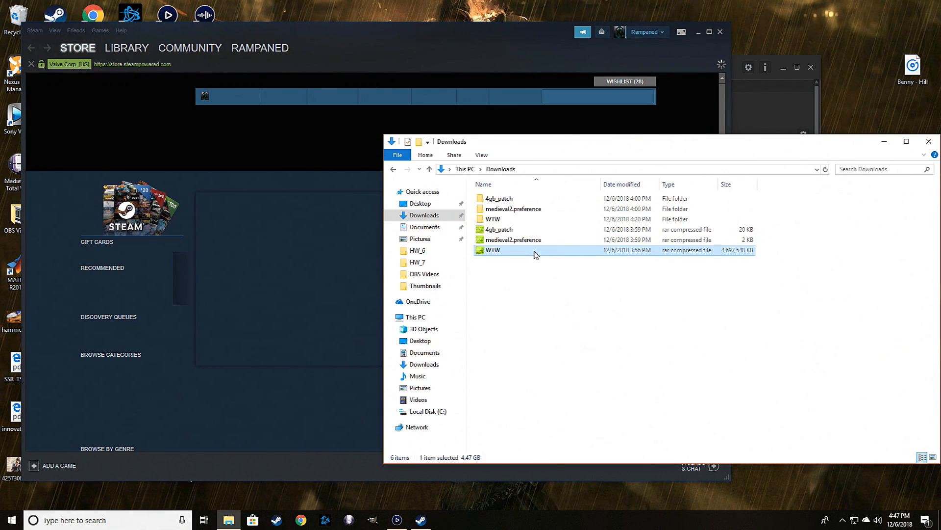
{"action": "right_click", "coordinate": [493, 249]}
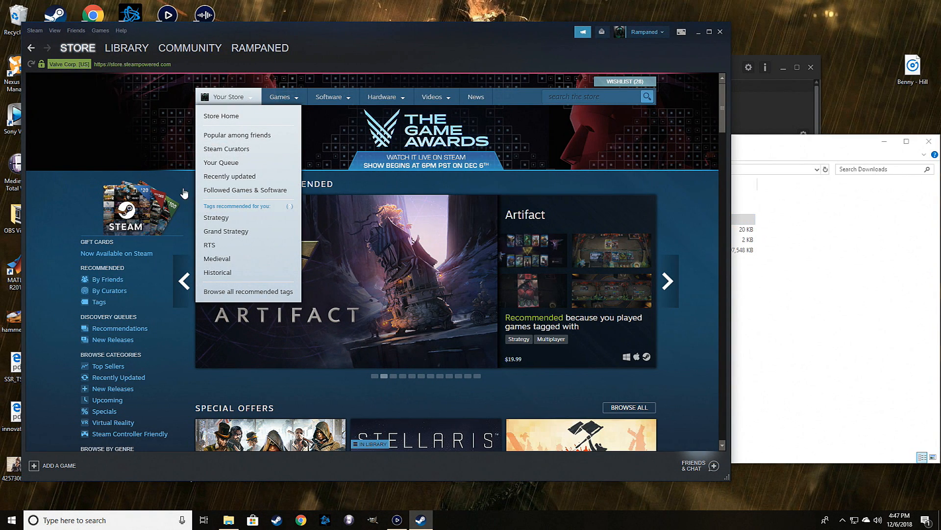
{"action": "left_click", "coordinate": [126, 47]}
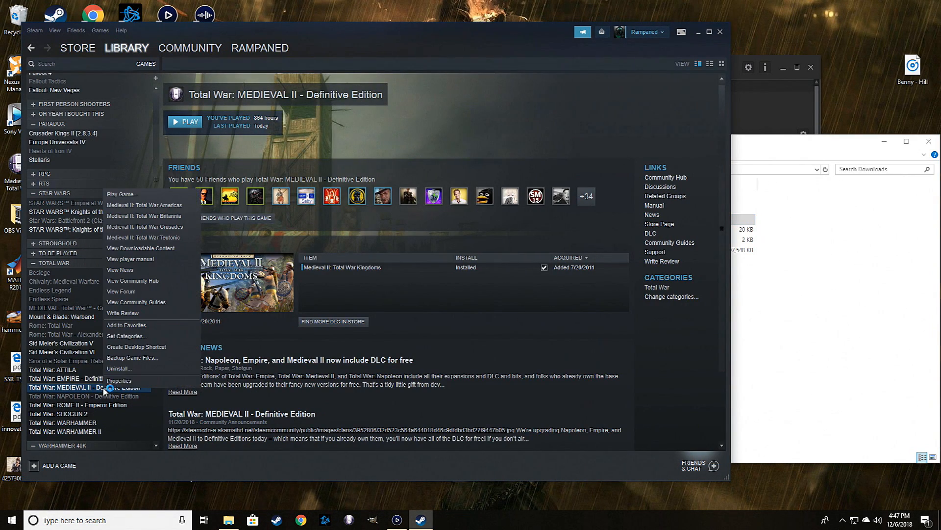
{"action": "left_click", "coordinate": [119, 380]}
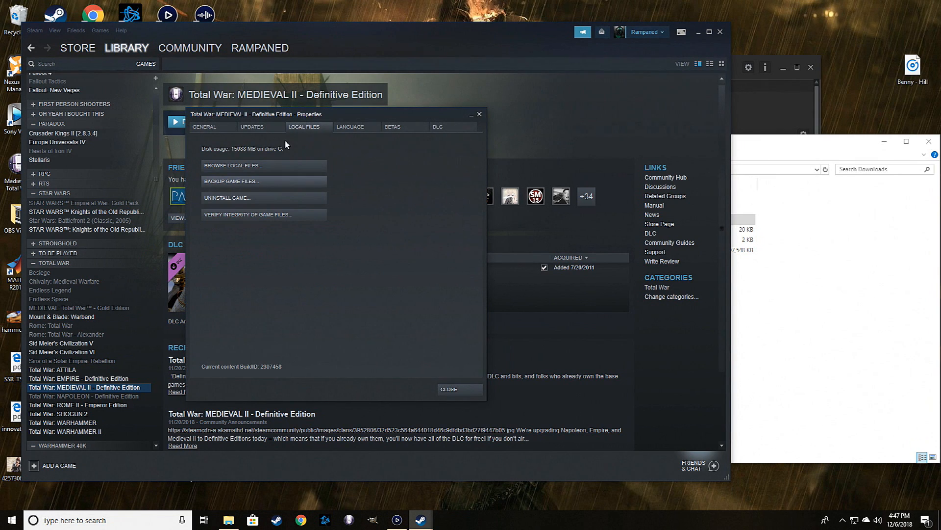
Browse the game's local files, look through the mods folder, then open the extracted medieval2.preference folder
{"action": "left_click", "coordinate": [233, 166]}
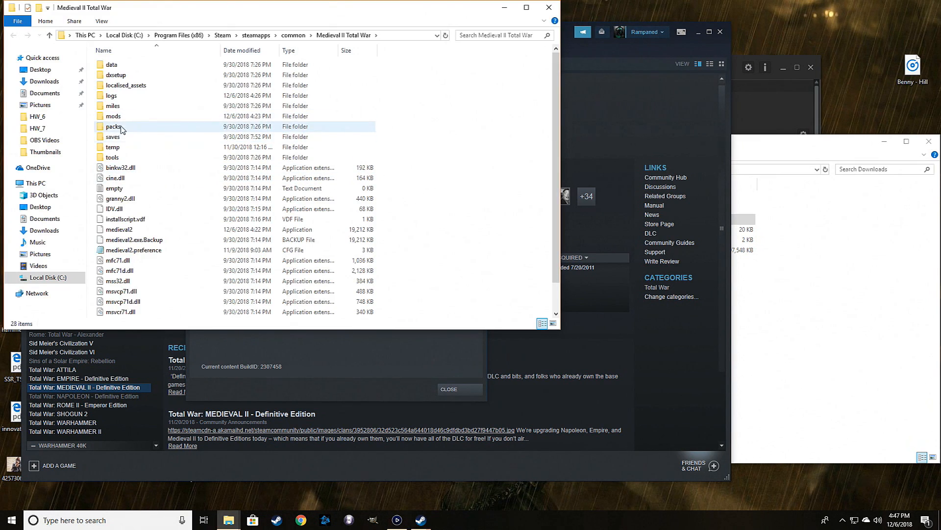
{"action": "left_click", "coordinate": [113, 116]}
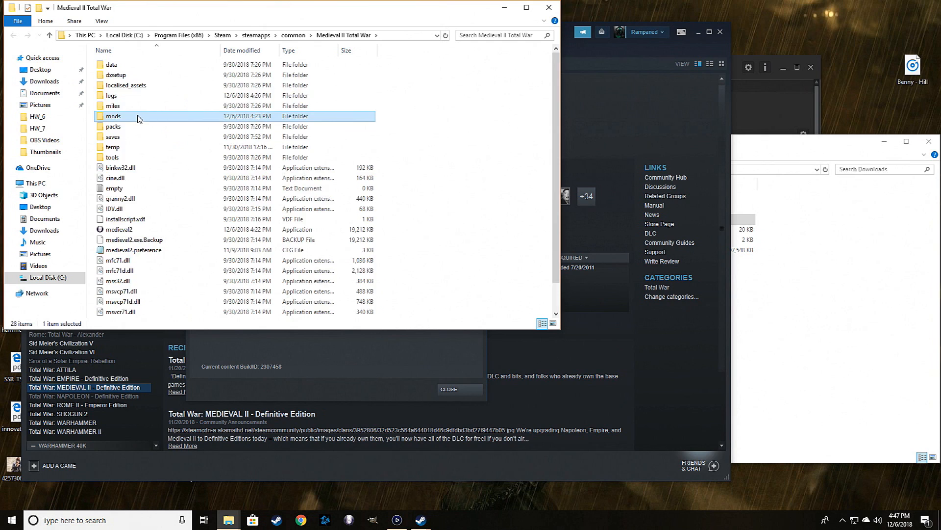
{"action": "double_click", "coordinate": [113, 115]}
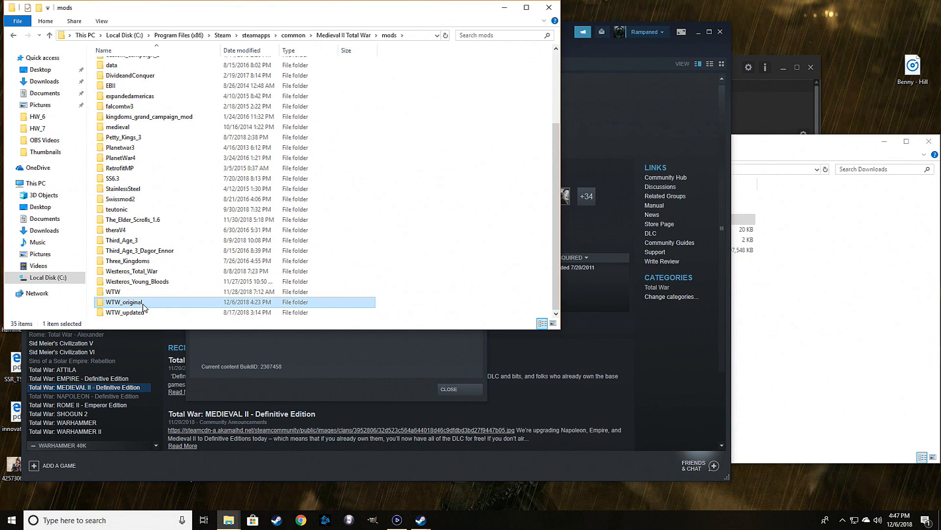
{"action": "mouse_move", "coordinate": [322, 306]}
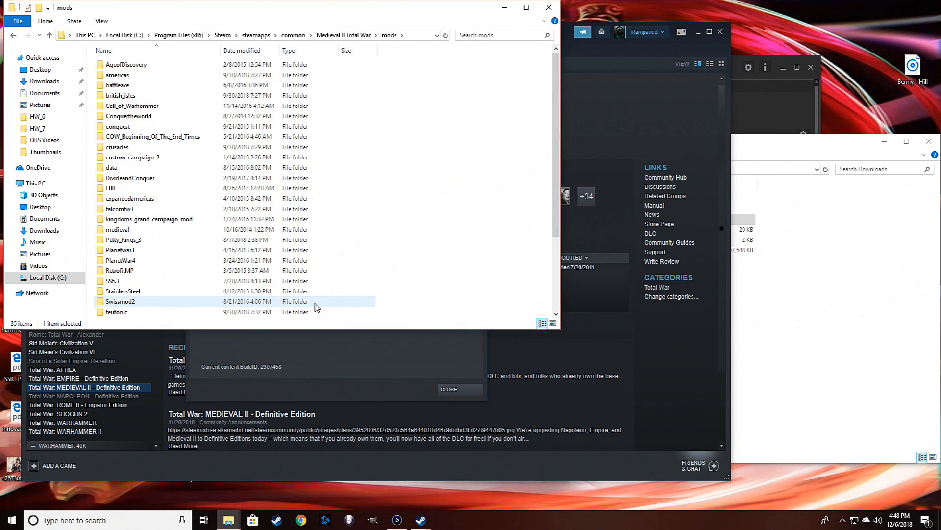
{"action": "scroll", "scroll_direction": "down", "scroll_amount": 3}
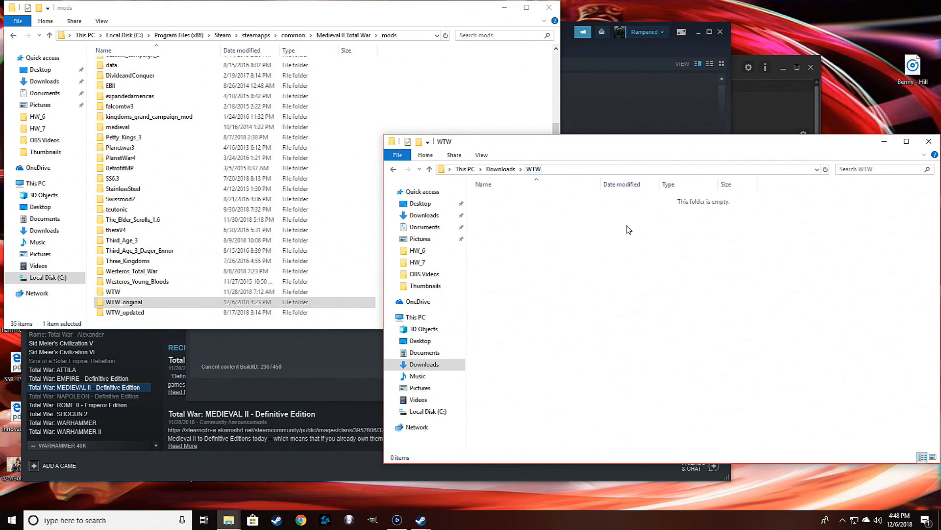
{"action": "mouse_move", "coordinate": [429, 179]}
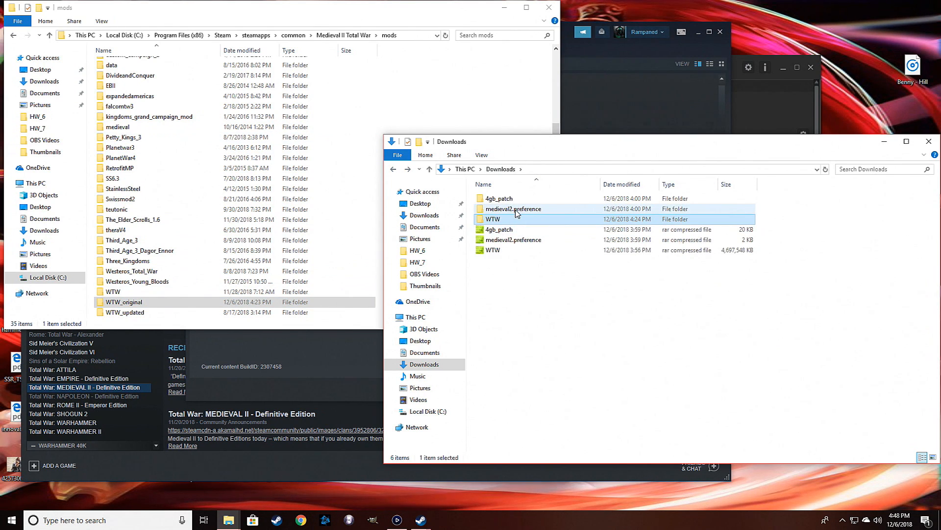
{"action": "double_click", "coordinate": [514, 209]}
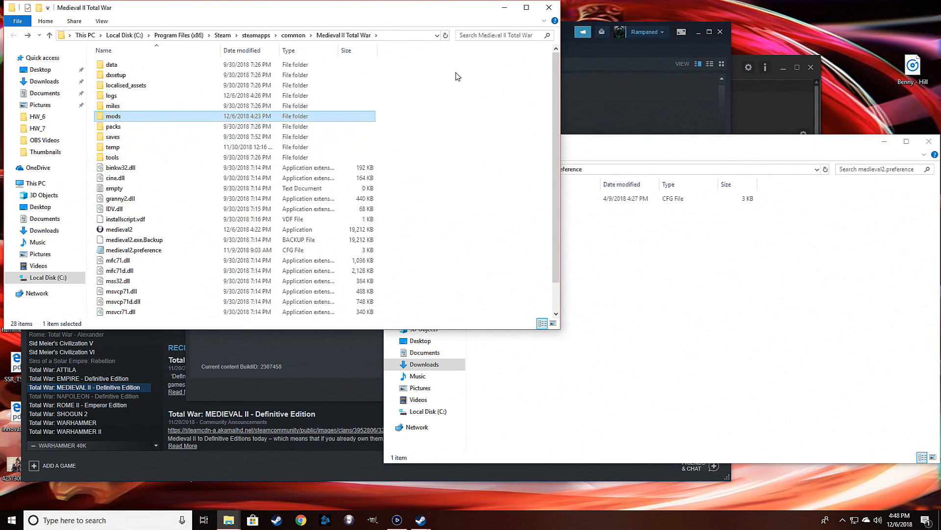
Open the game's medieval2.preference in Notepad and scroll through its hotseat and misc settings
{"action": "left_click", "coordinate": [133, 250]}
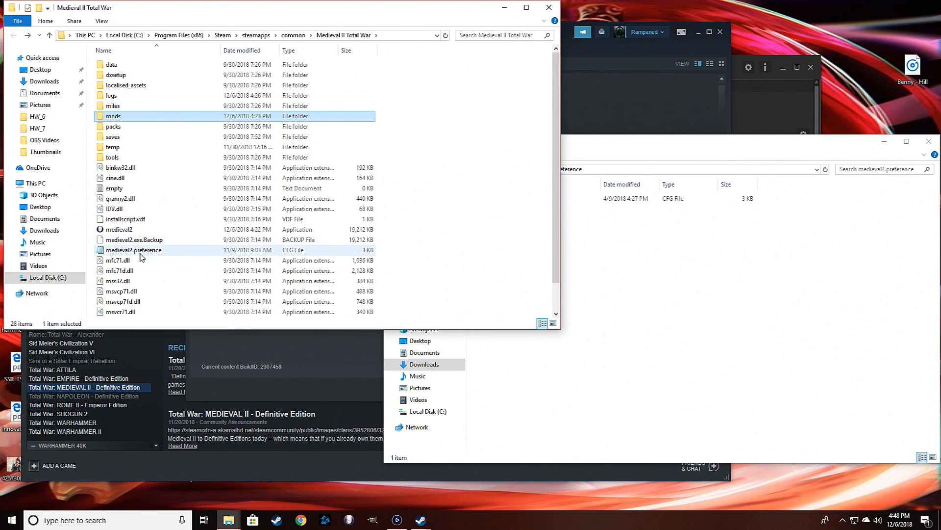
{"action": "left_click", "coordinate": [135, 250]}
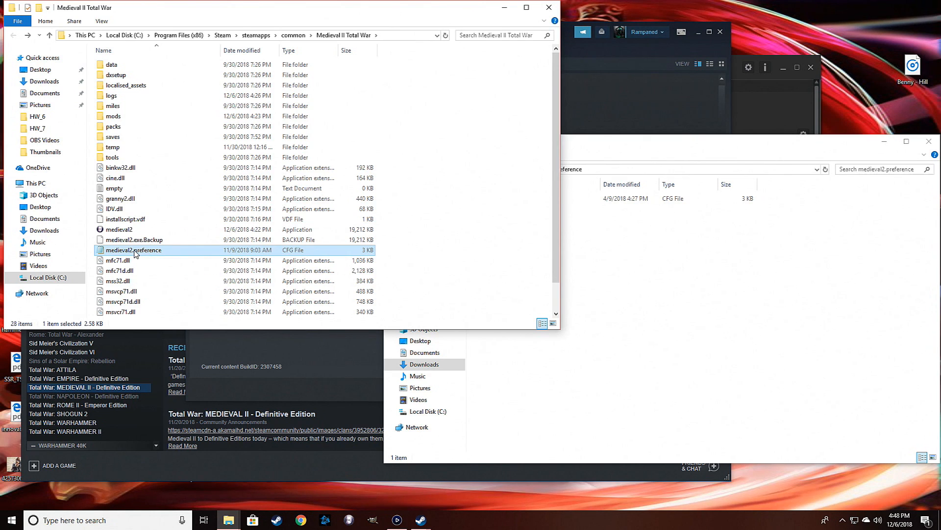
{"action": "double_click", "coordinate": [133, 249]}
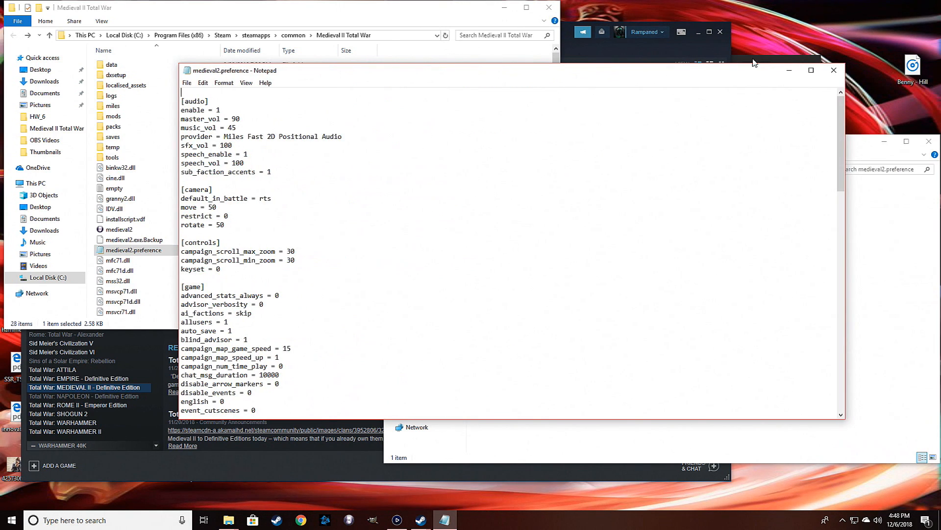
{"action": "scroll", "scroll_direction": "down", "scroll_amount": 3}
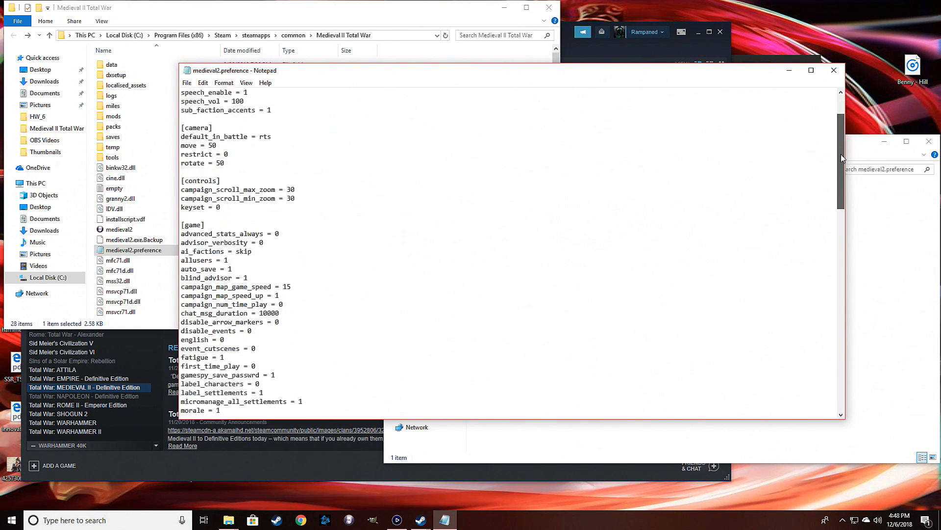
{"action": "scroll", "scroll_direction": "down", "scroll_amount": 3}
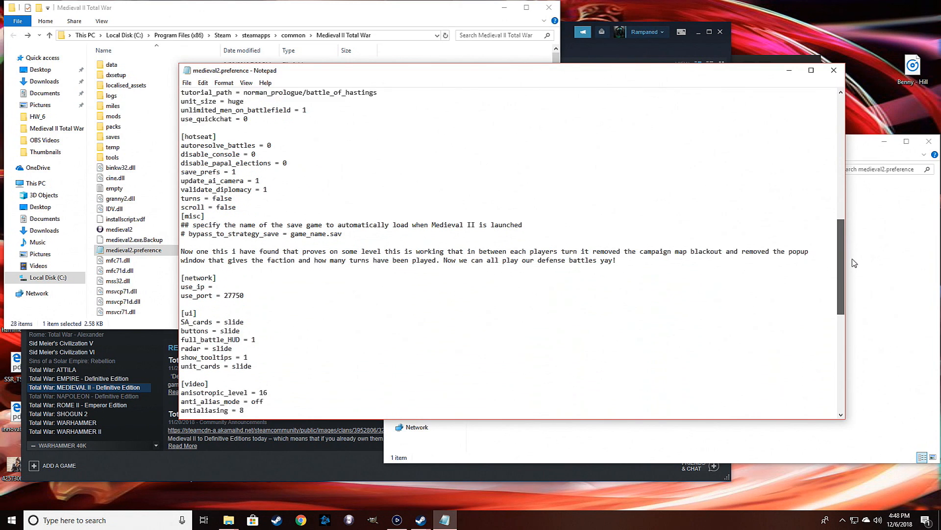
{"action": "scroll", "scroll_direction": "down", "scroll_amount": 3}
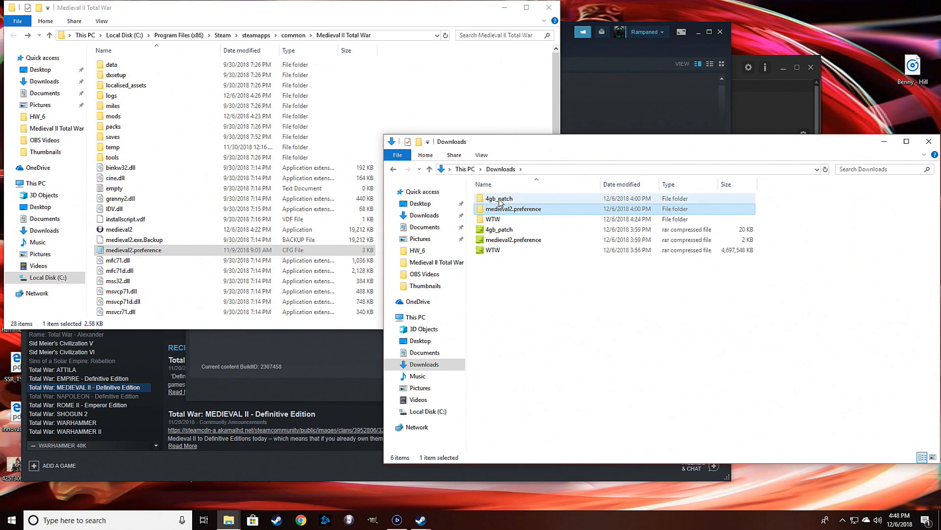
Run 4gb_patch.exe from Downloads\4gb_patch\4gb_patch, pick medieval2.exe, then close the picker
{"action": "double_click", "coordinate": [497, 198]}
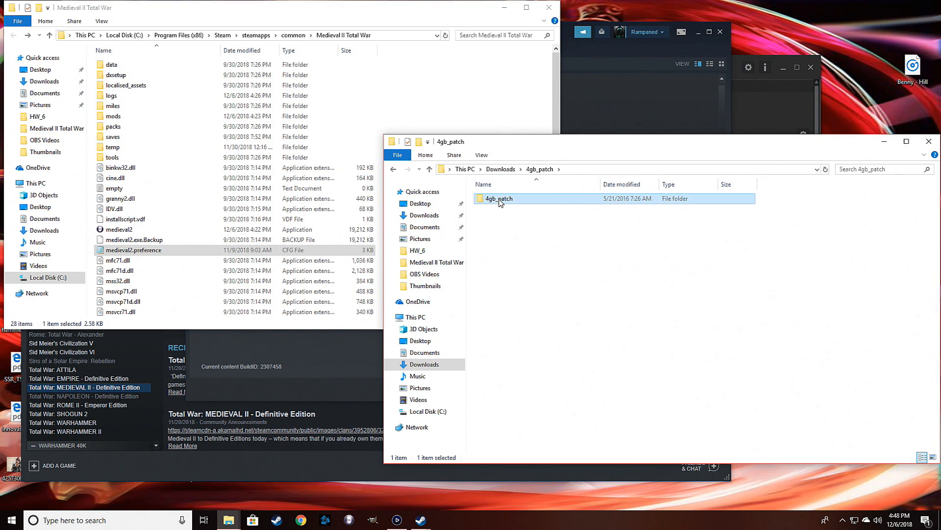
{"action": "double_click", "coordinate": [497, 198]}
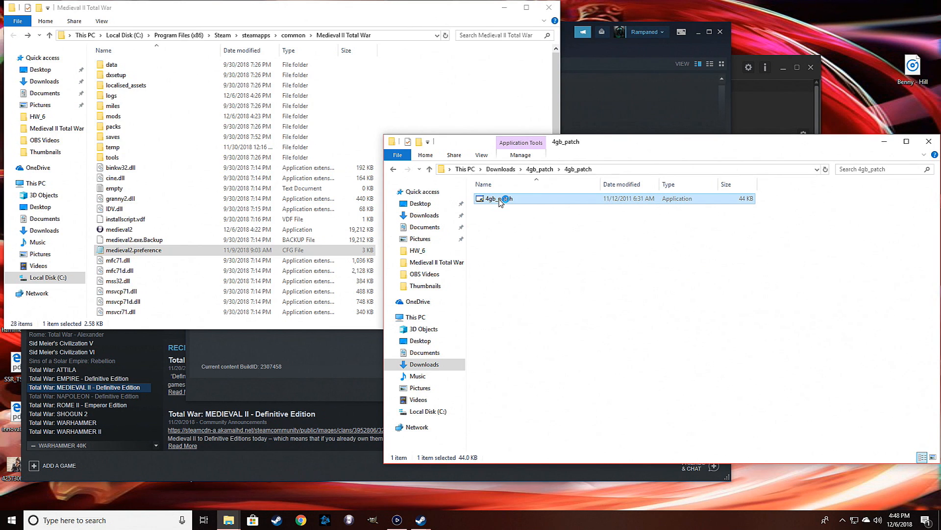
{"action": "double_click", "coordinate": [494, 198]}
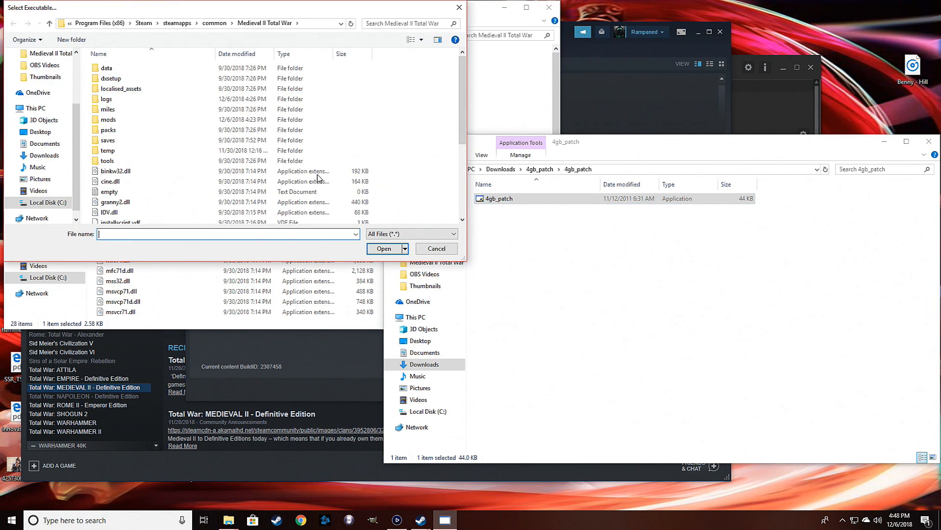
{"action": "scroll", "scroll_direction": "down", "scroll_amount": 3}
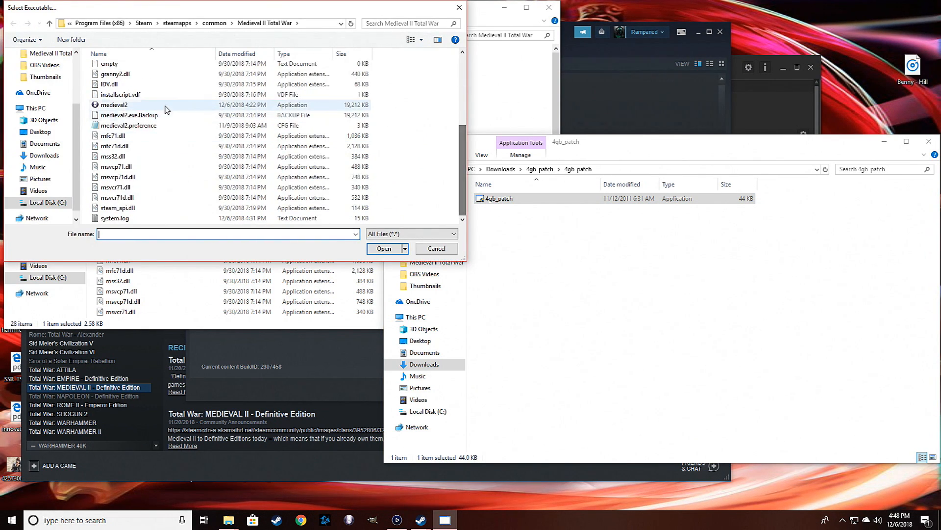
{"action": "left_click", "coordinate": [114, 104]}
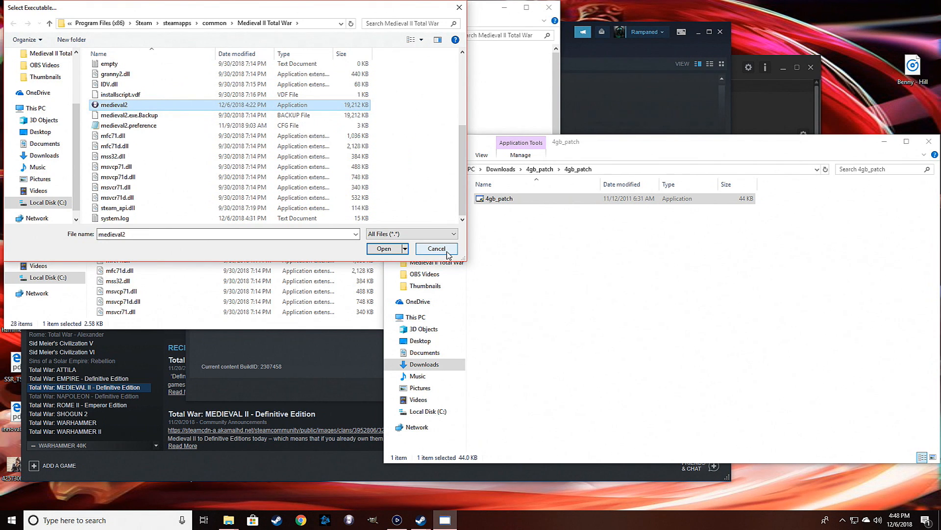
{"action": "left_click", "coordinate": [436, 248]}
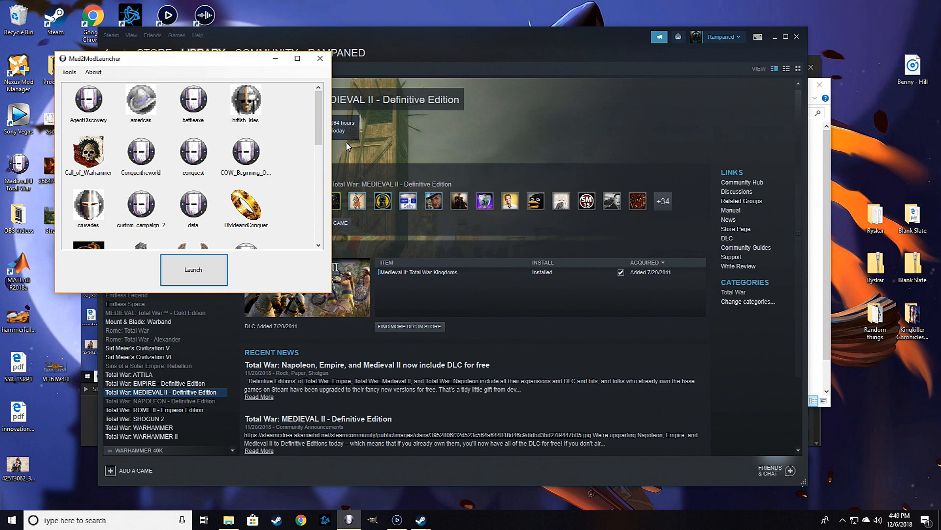
Select WTW_original at the bottom of the Med2ModLauncher list and launch it
{"action": "scroll", "scroll_direction": "down", "scroll_amount": 3}
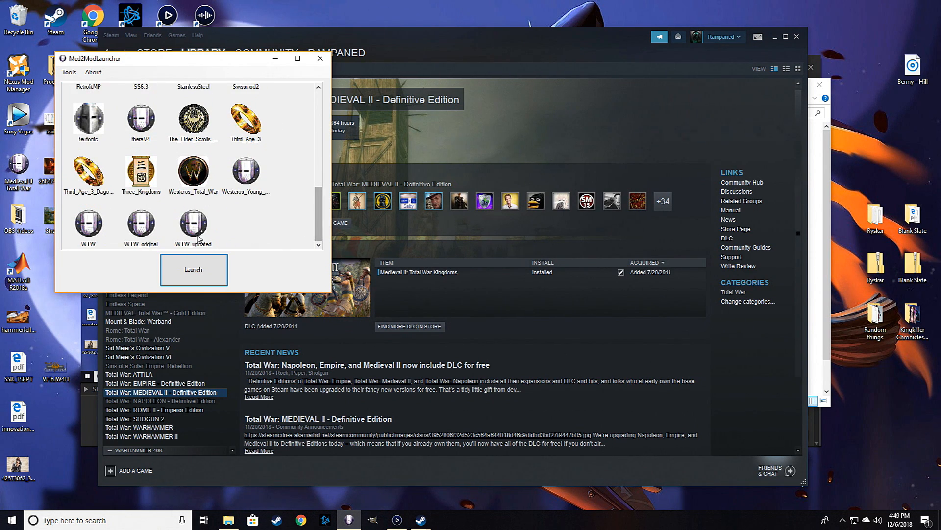
{"action": "mouse_move", "coordinate": [141, 233]}
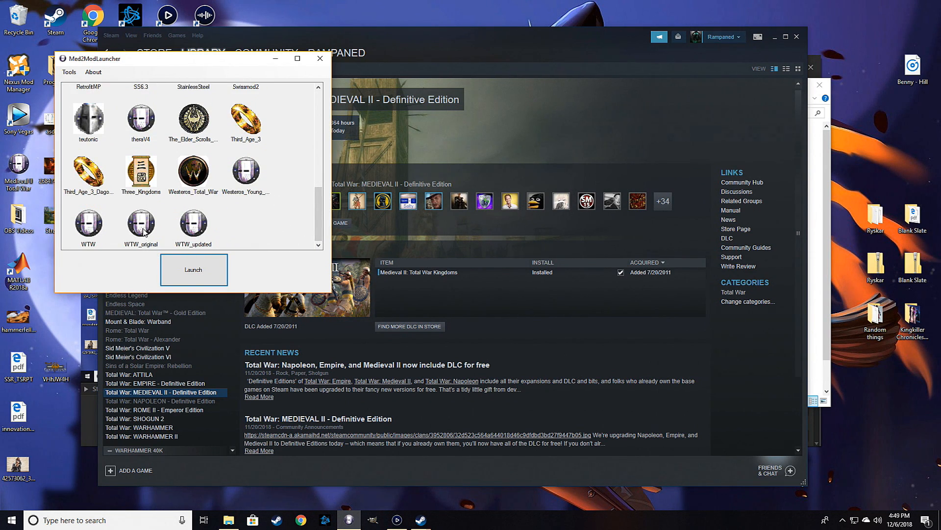
{"action": "left_click", "coordinate": [141, 223]}
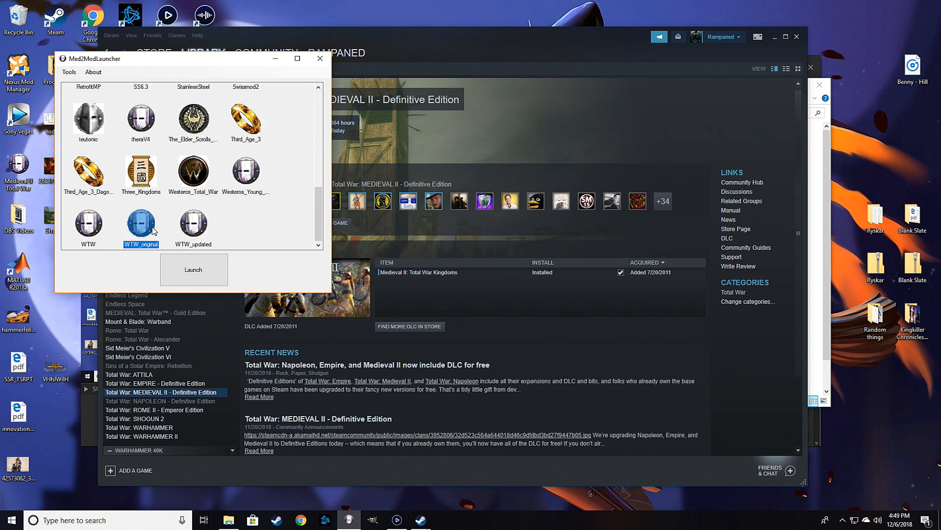
{"action": "mouse_move", "coordinate": [154, 232]}
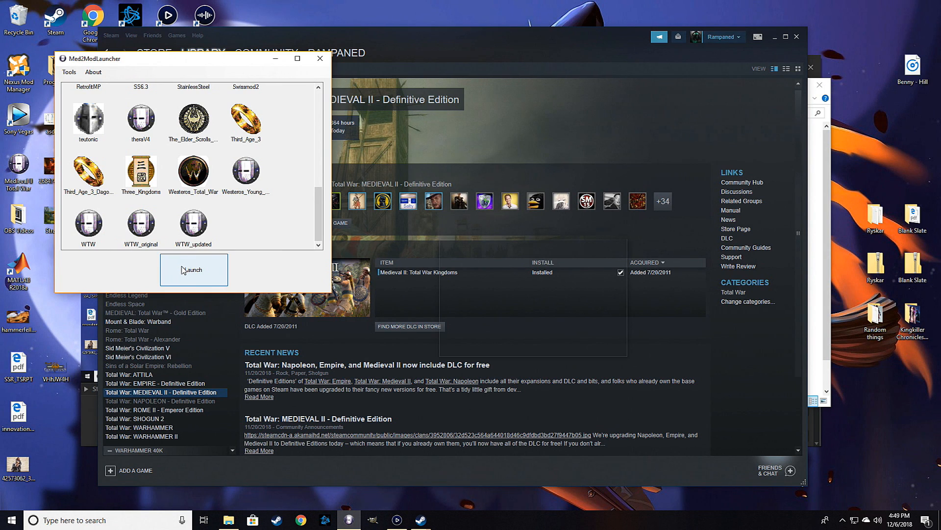
{"action": "left_click", "coordinate": [193, 269]}
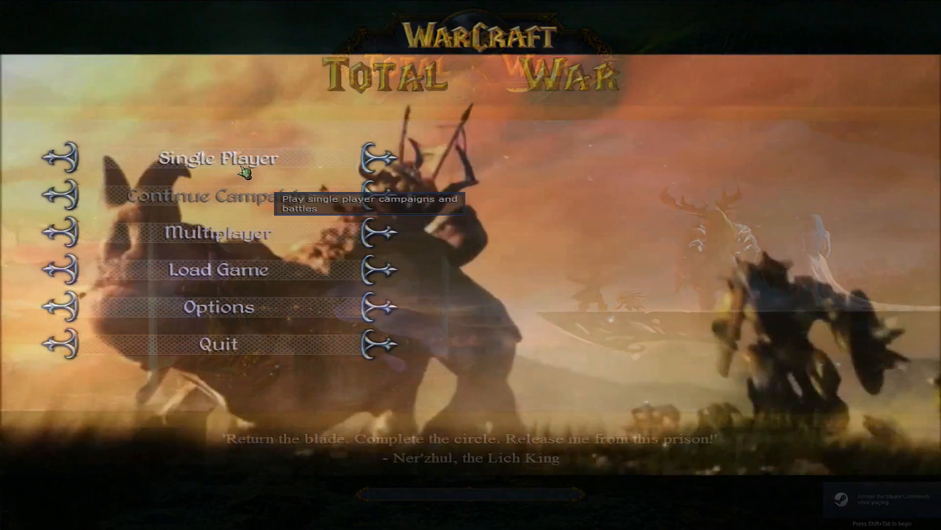
Preview the Single Player and Custom Campaign faction screens, then go Back to the main menu
{"action": "left_click", "coordinate": [218, 158]}
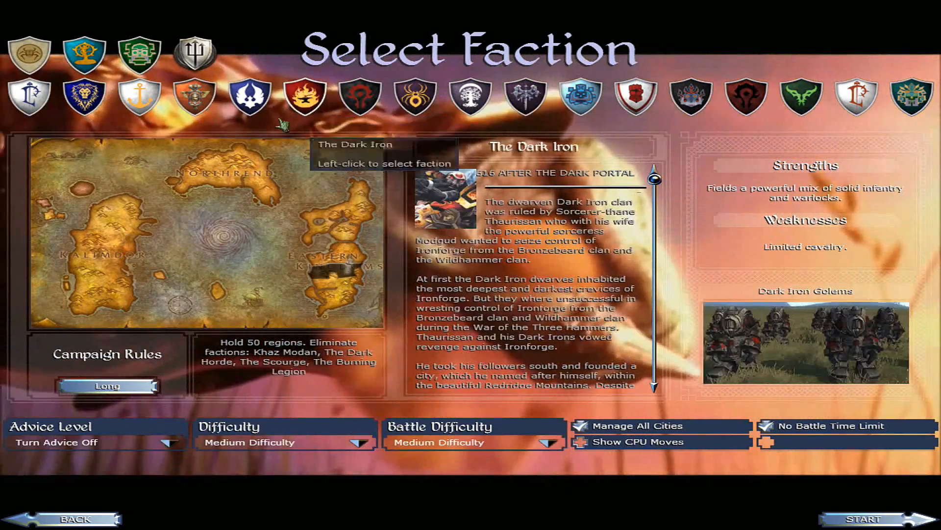
{"action": "mouse_move", "coordinate": [75, 519]}
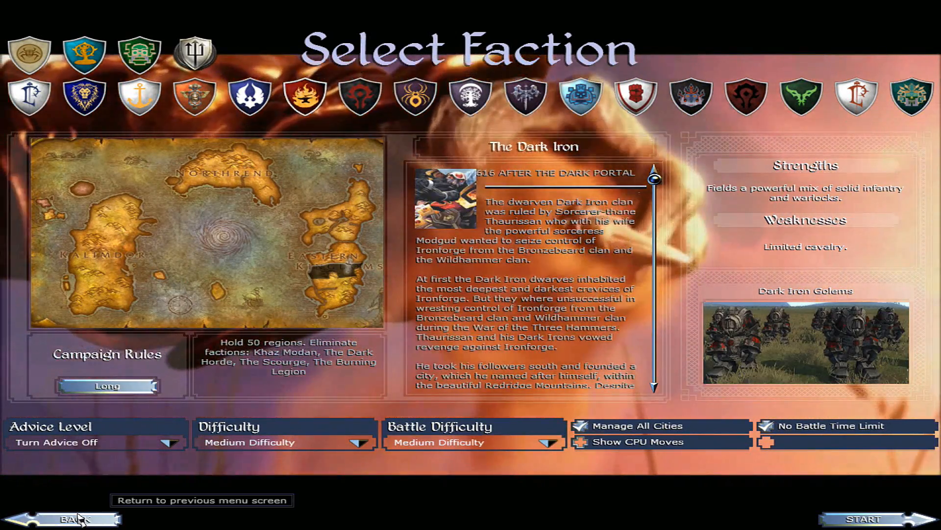
{"action": "left_click", "coordinate": [75, 519]}
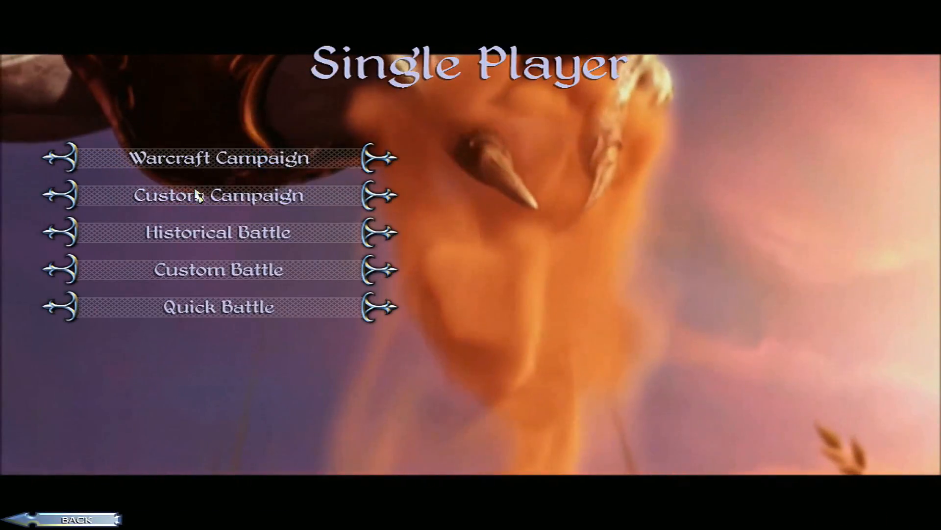
{"action": "left_click", "coordinate": [218, 195]}
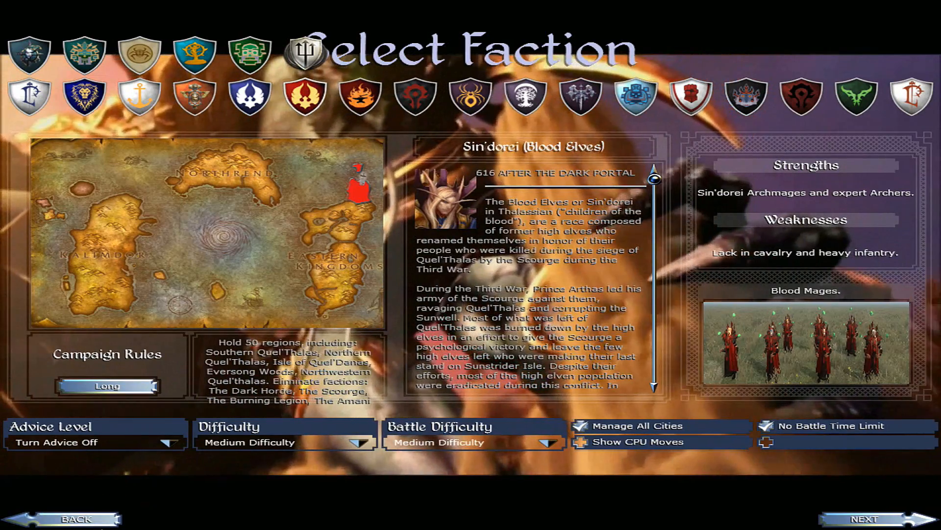
{"action": "mouse_move", "coordinate": [75, 519]}
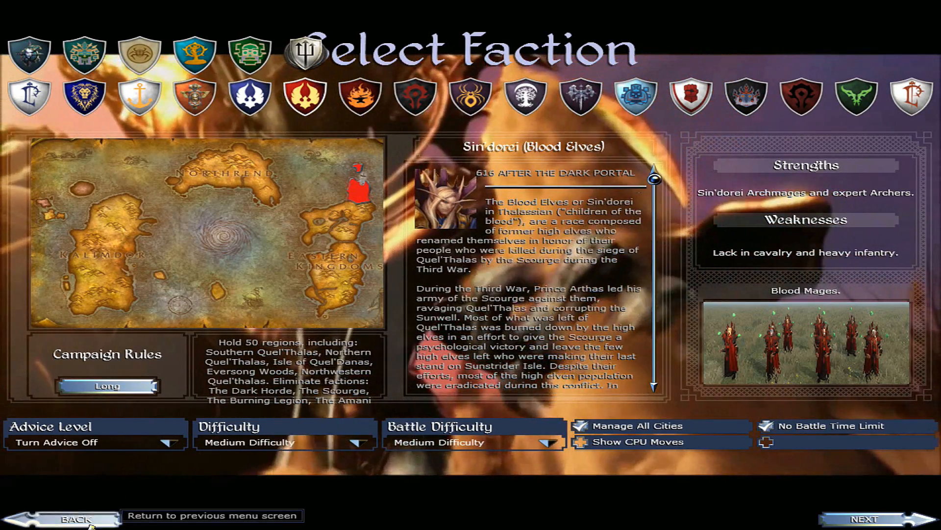
{"action": "left_click", "coordinate": [71, 517]}
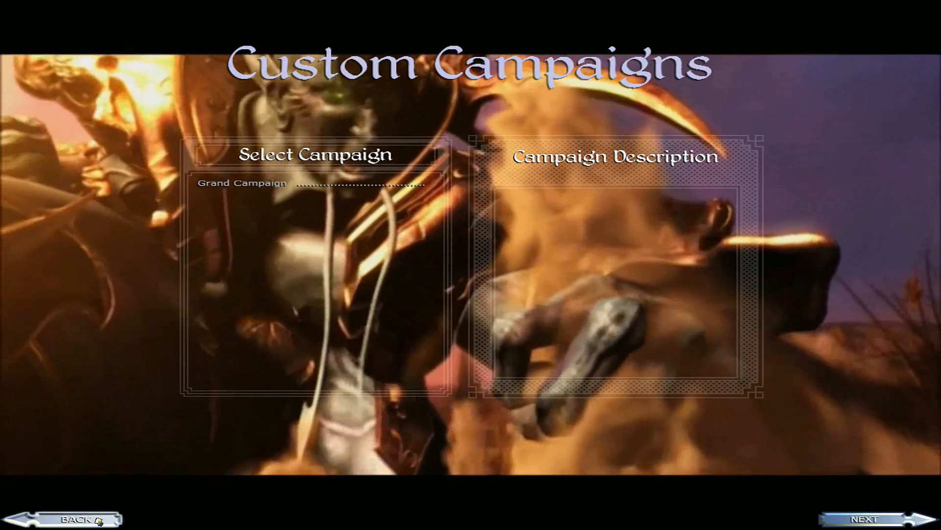
{"action": "left_click", "coordinate": [72, 518]}
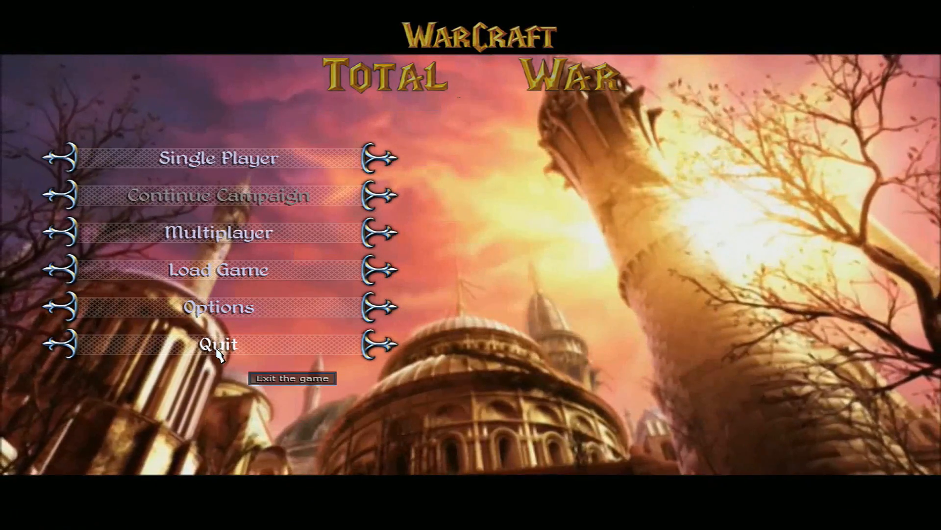